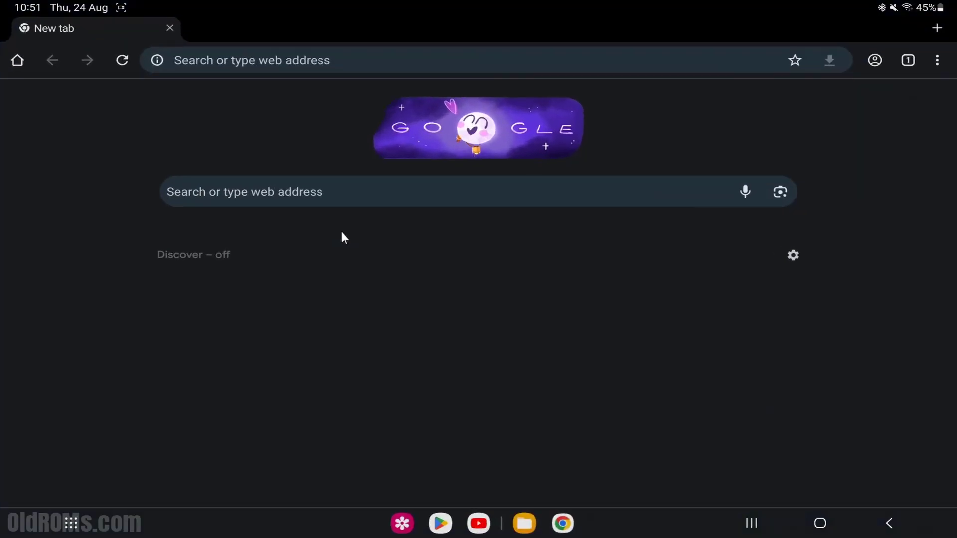
Load oldroms.com and scroll to the Yuzu Drivers Download (All Versions) post
{"action": "type", "text": "oldroms.com"}
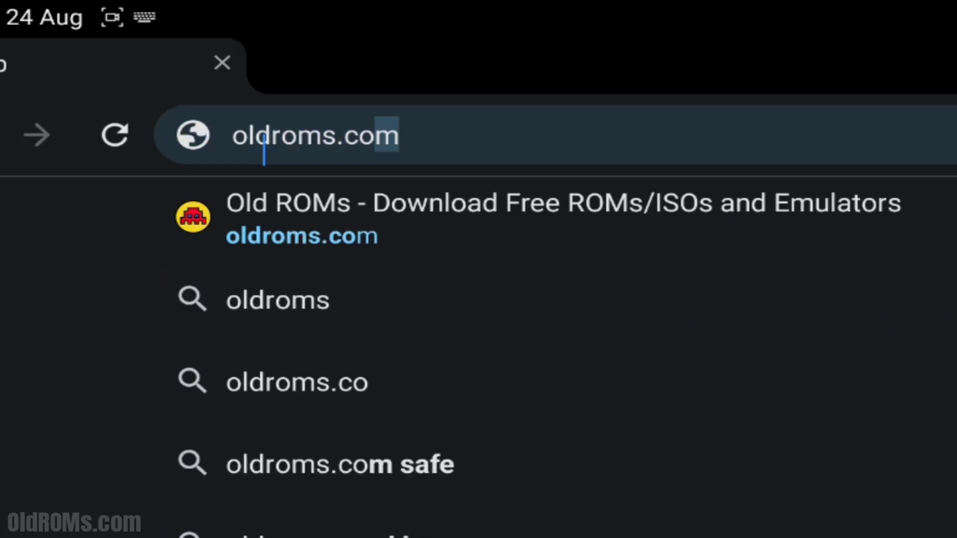
{"action": "key", "text": "Return"}
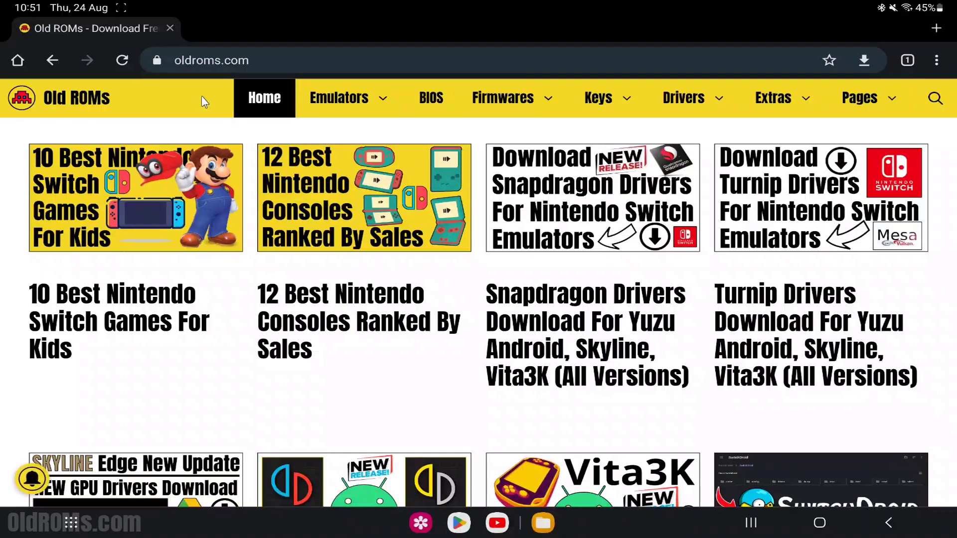
{"action": "scroll", "scroll_direction": "down", "scroll_amount": 3}
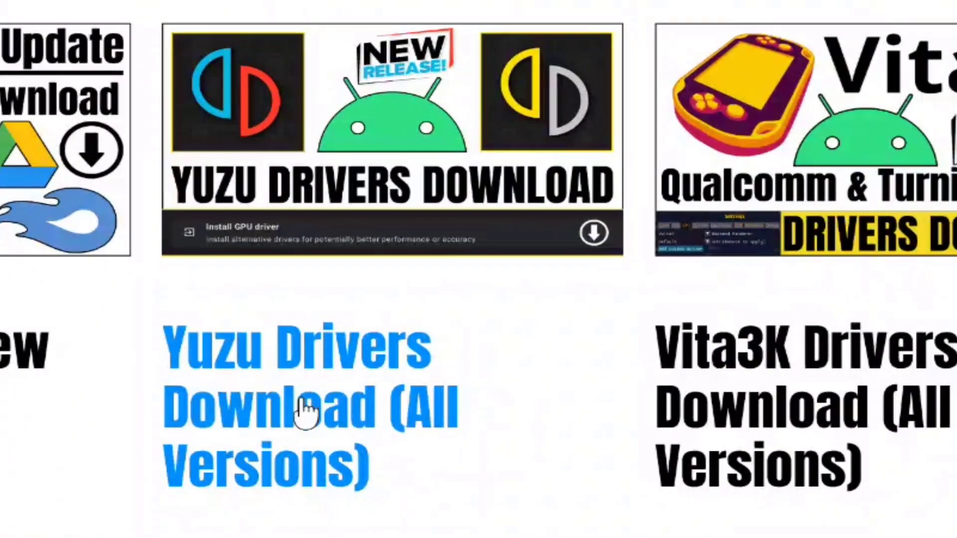
From the Yuzu Drivers Download article, follow Download All Yuzu Drivers (Google Drive) to the Yuzu Drivers.zip page
{"action": "left_click", "coordinate": [299, 408]}
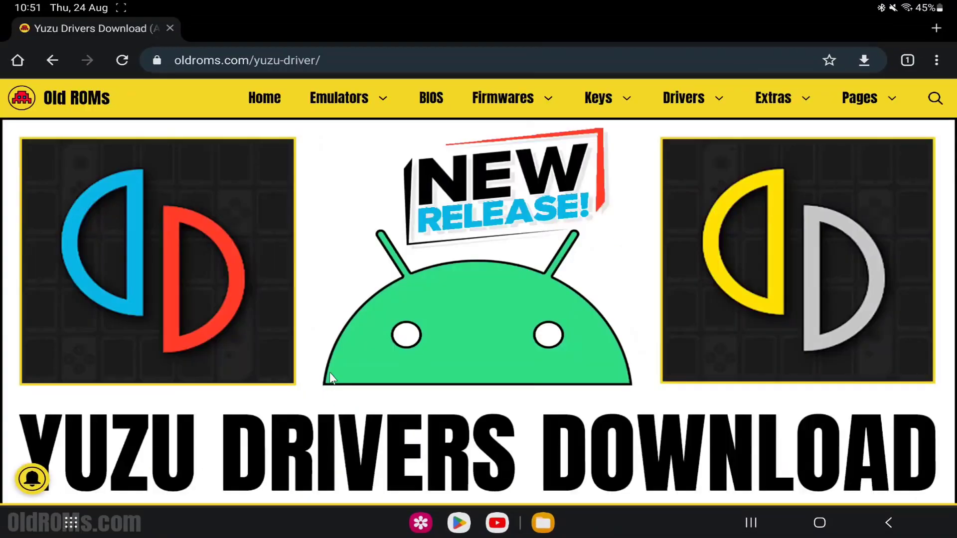
{"action": "scroll", "scroll_direction": "down", "scroll_amount": 3}
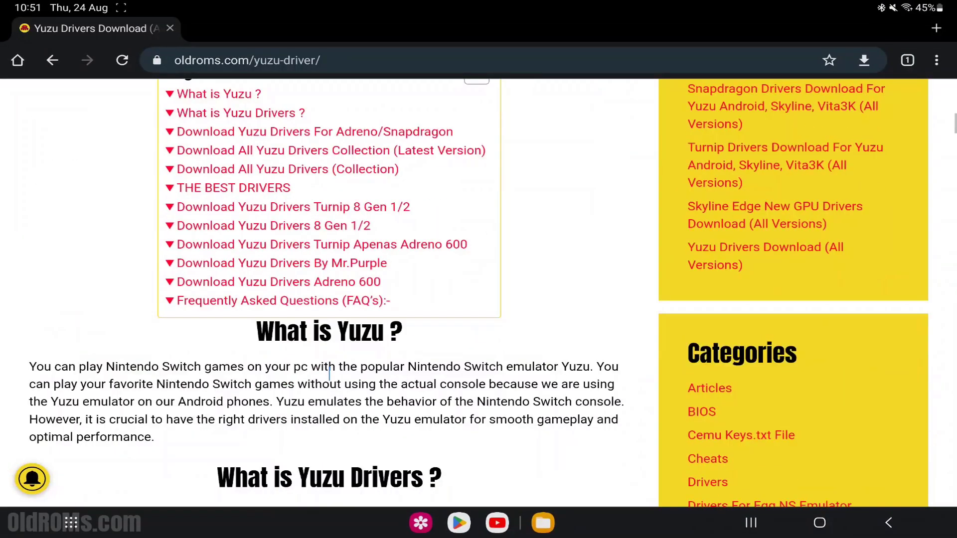
{"action": "scroll", "scroll_direction": "down", "scroll_amount": 3}
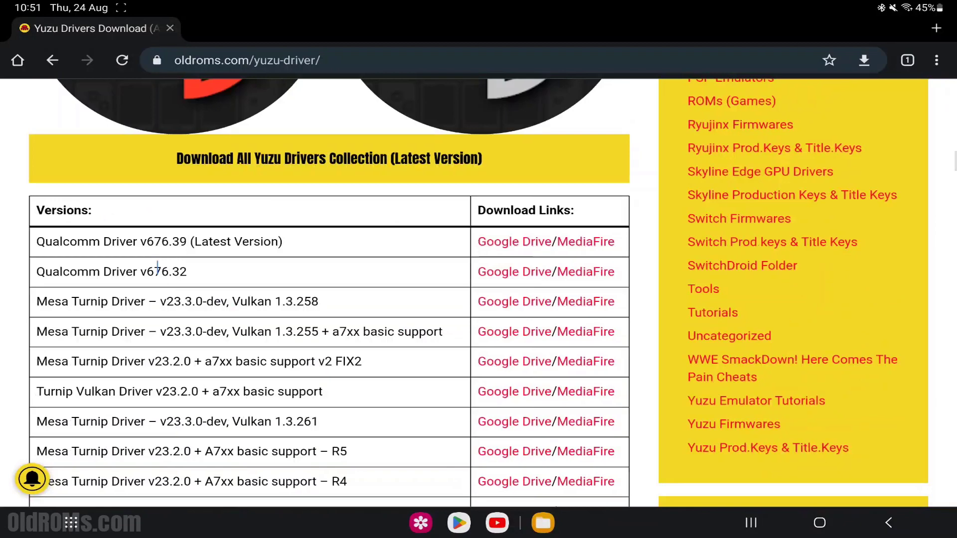
{"action": "mouse_move", "coordinate": [583, 242]}
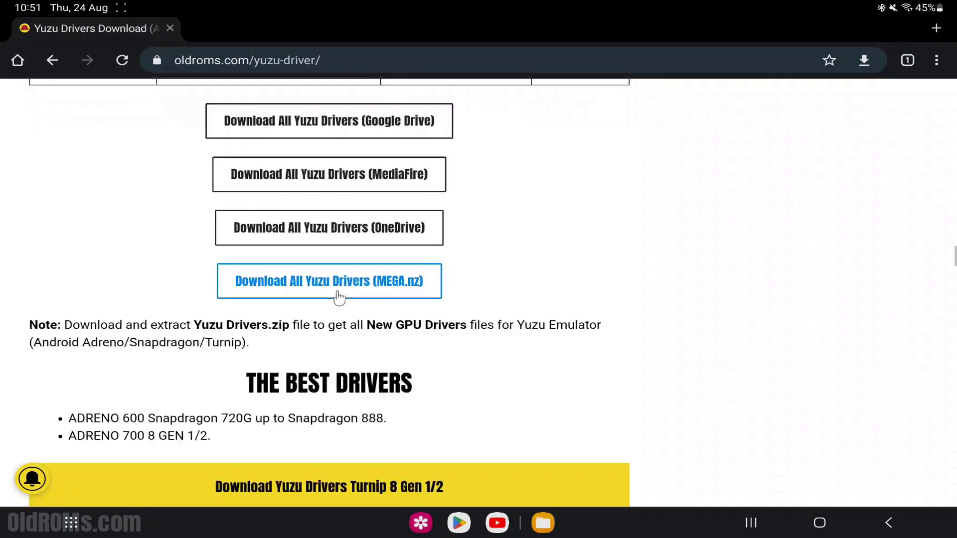
{"action": "scroll", "scroll_direction": "up", "scroll_amount": 3}
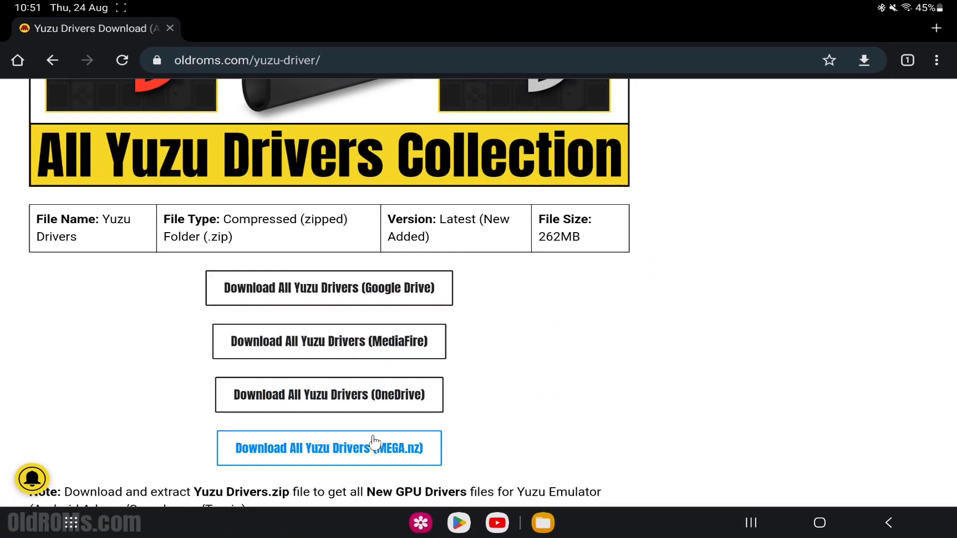
{"action": "left_click", "coordinate": [329, 286]}
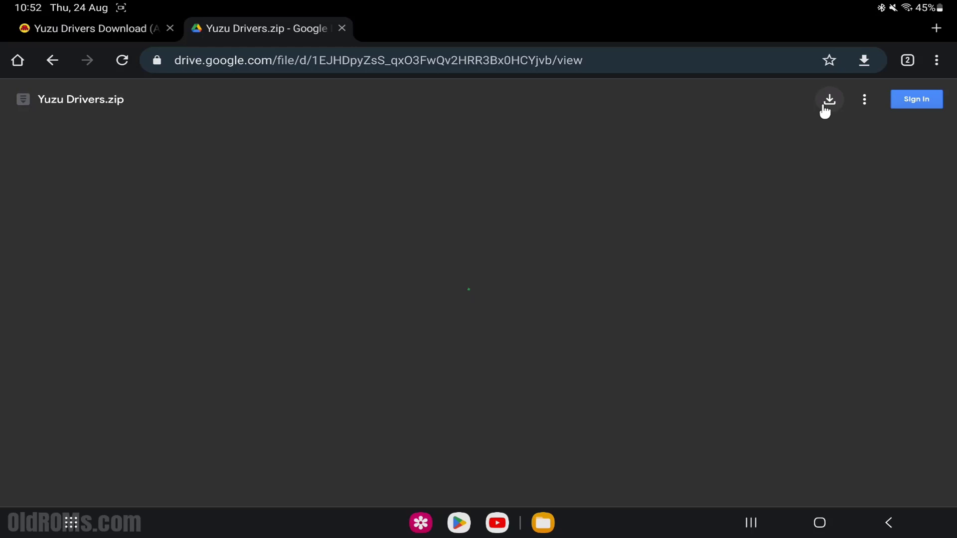
Start the 263 MB Yuzu Drivers.zip download via Download anyway, then return to the home screen
{"action": "left_click", "coordinate": [828, 99]}
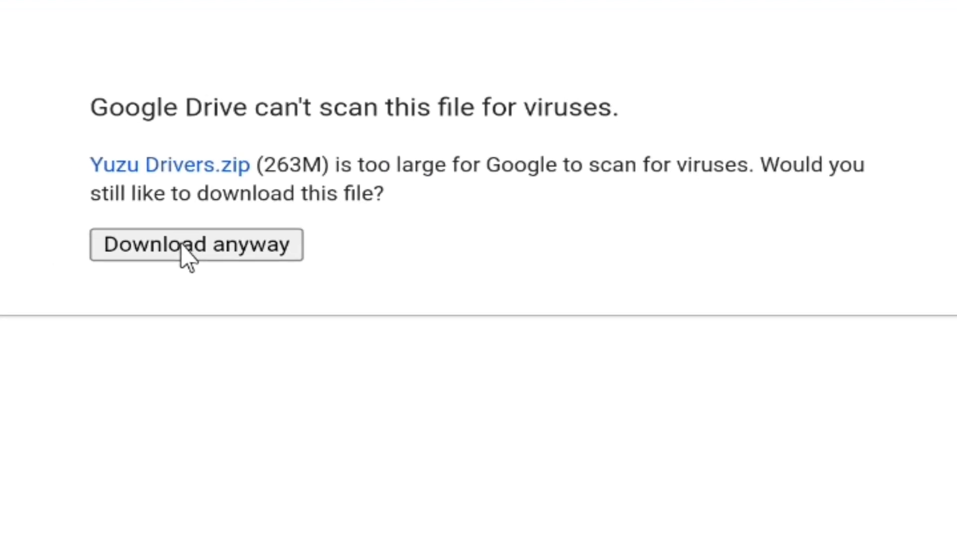
{"action": "left_click", "coordinate": [196, 245]}
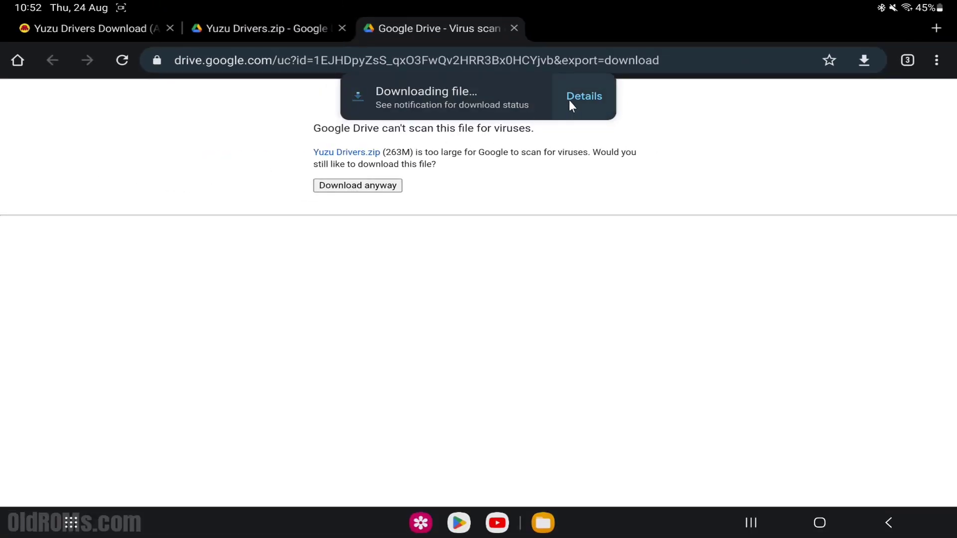
{"action": "left_click", "coordinate": [583, 95]}
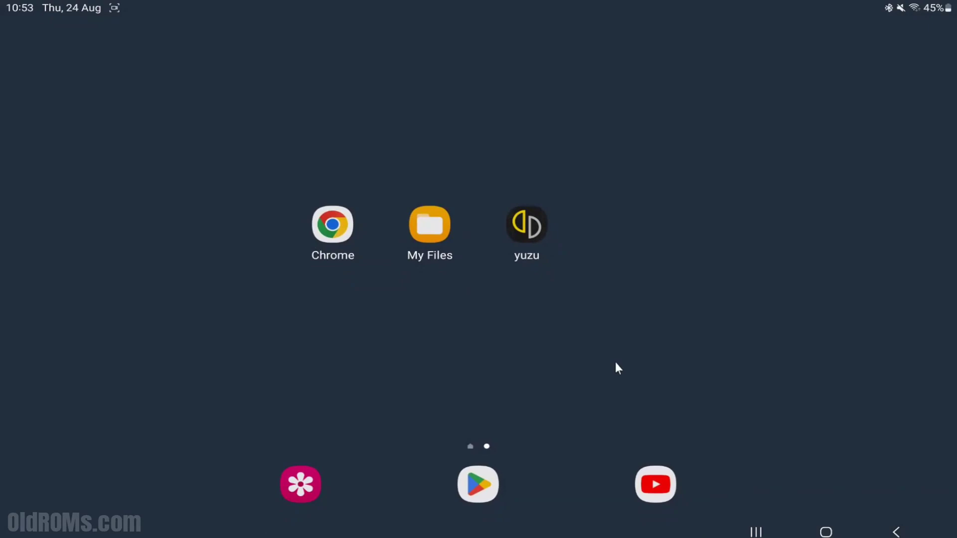
Browse My Files to Internal storage > Download where Yuzu Drivers.zip sits
{"action": "left_click", "coordinate": [429, 222]}
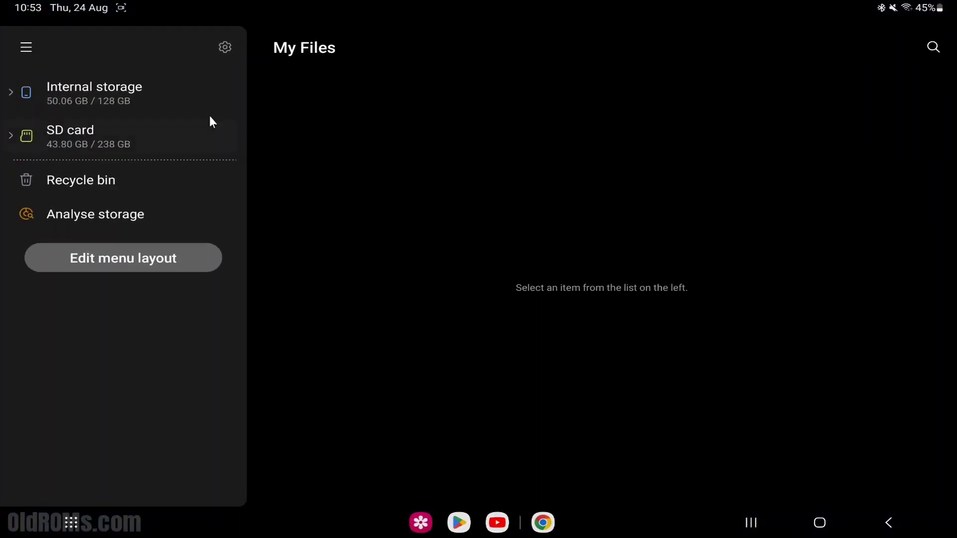
{"action": "left_click", "coordinate": [94, 93]}
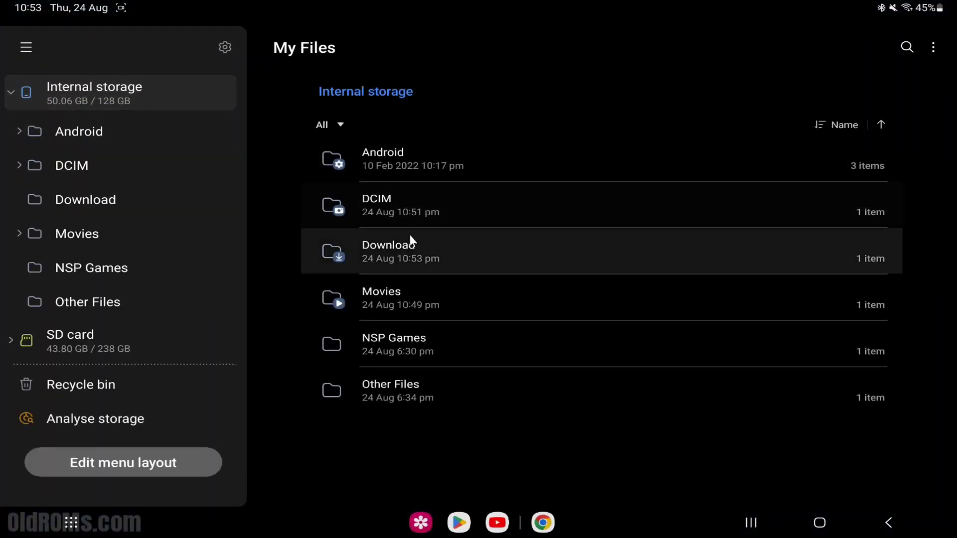
{"action": "left_click", "coordinate": [387, 251]}
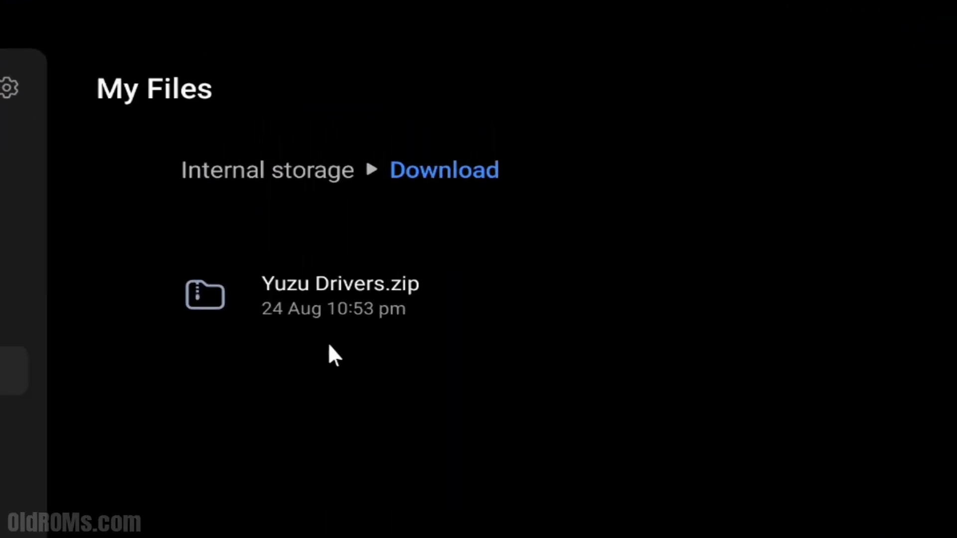
Extract Yuzu Drivers.zip into a Yuzu Drivers folder
{"action": "right_click", "coordinate": [340, 295]}
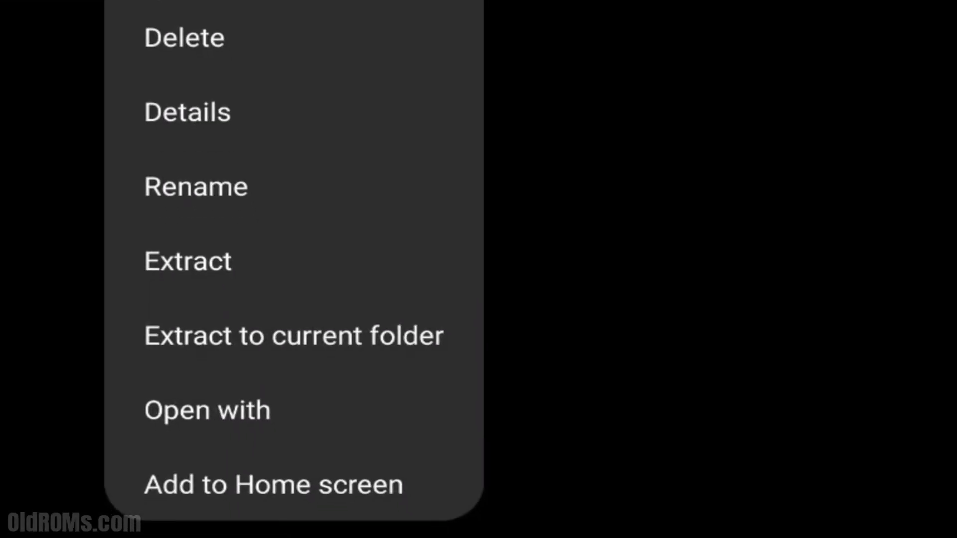
{"action": "left_click", "coordinate": [188, 260]}
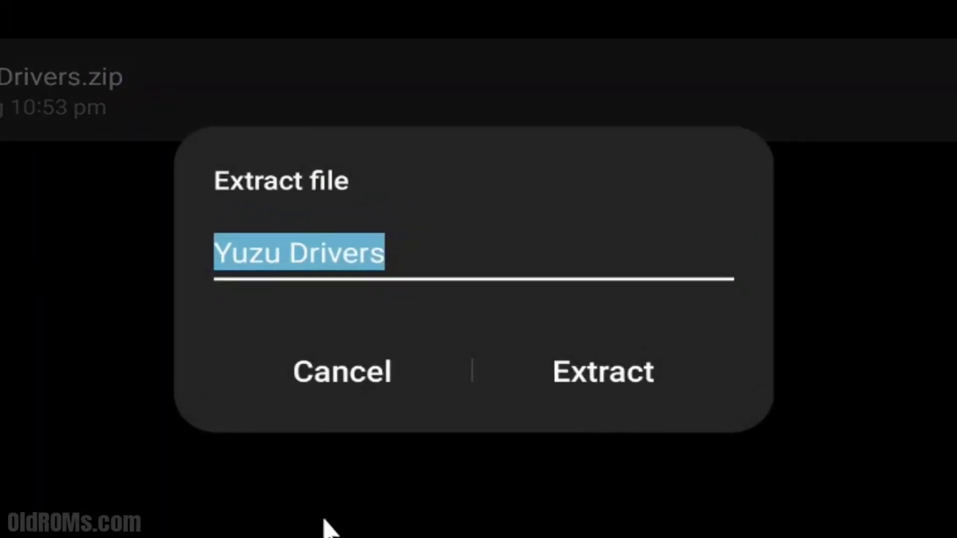
{"action": "left_click", "coordinate": [602, 371]}
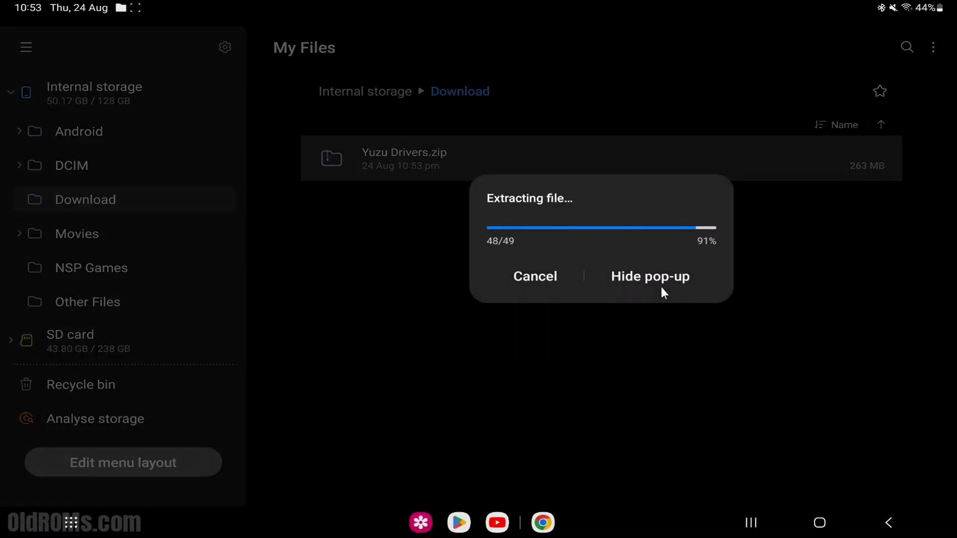
Review the Adreno and Turnip driver zips in Download > Yuzu Drivers > Yuzu Drivers, then go home
{"action": "left_click", "coordinate": [649, 276]}
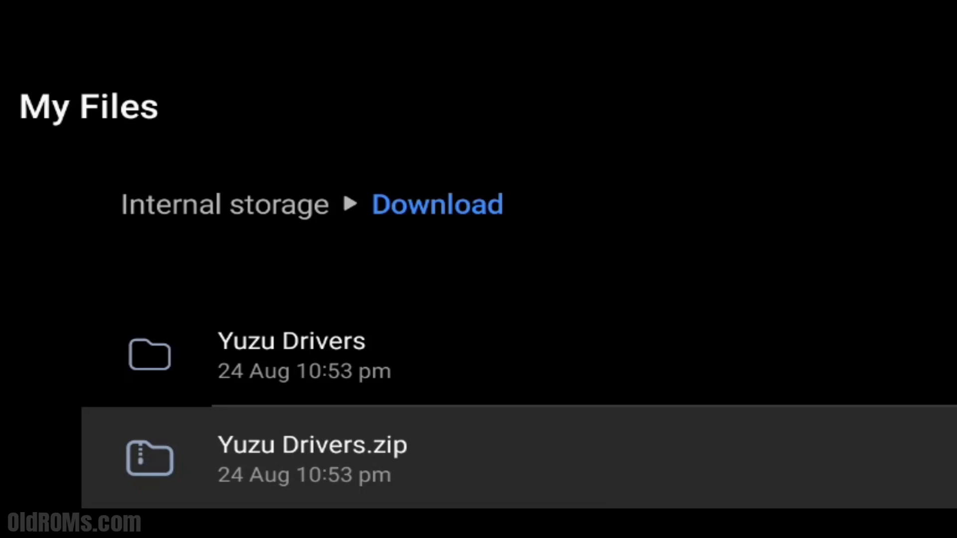
{"action": "left_click", "coordinate": [290, 356]}
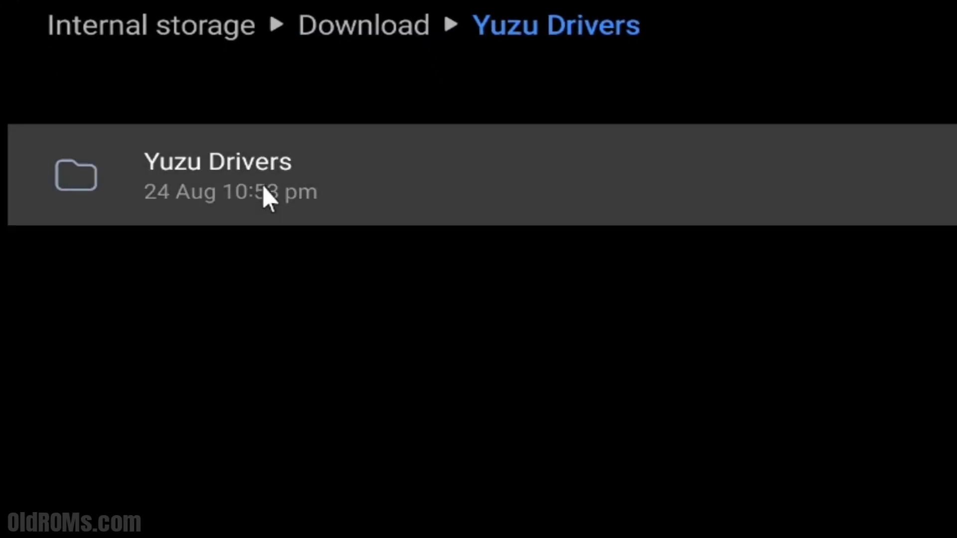
{"action": "left_click", "coordinate": [217, 176]}
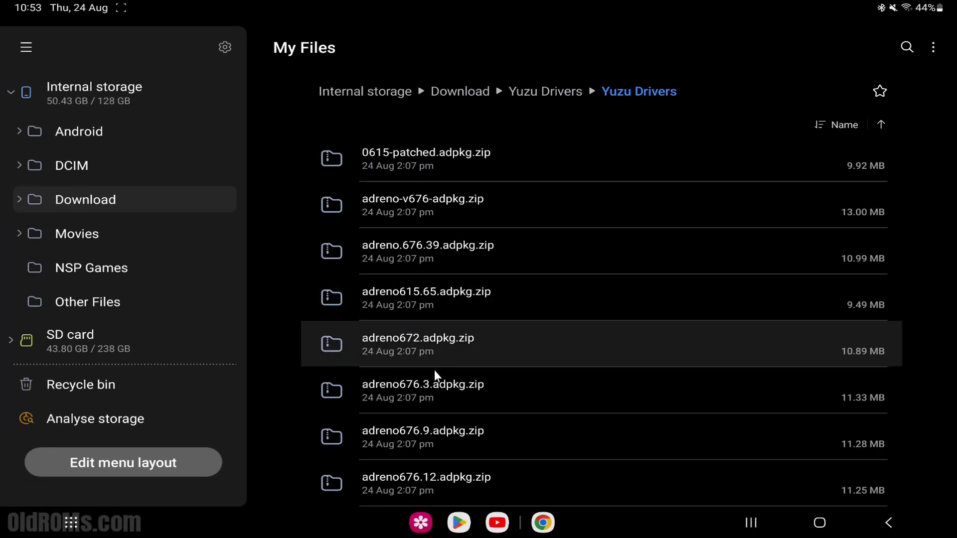
{"action": "scroll", "scroll_direction": "down", "scroll_amount": 3}
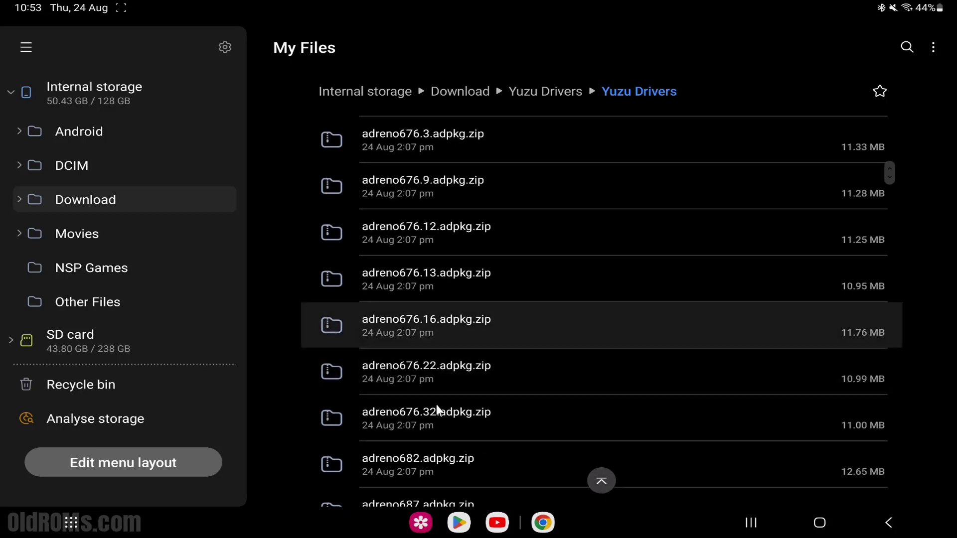
{"action": "scroll", "scroll_direction": "down", "scroll_amount": 3}
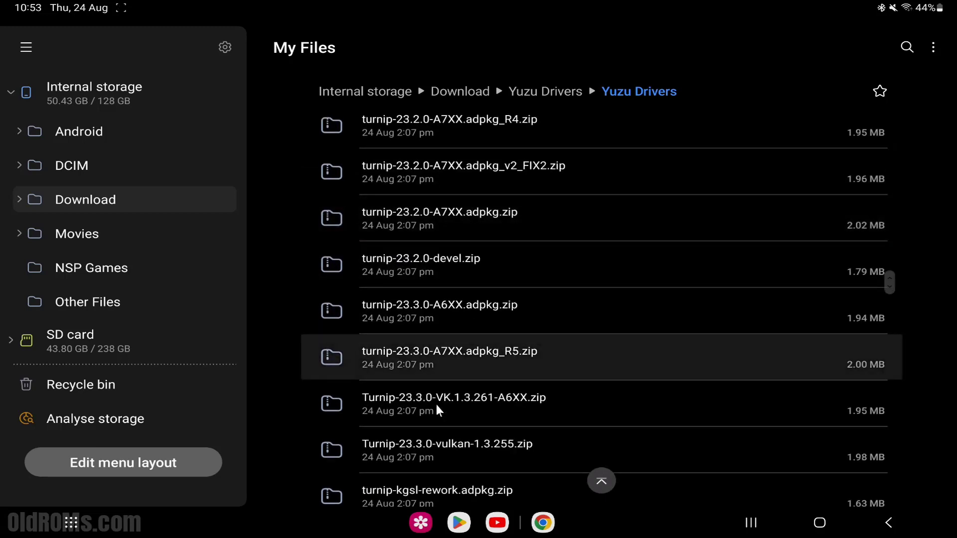
{"action": "scroll", "scroll_direction": "down", "scroll_amount": 3}
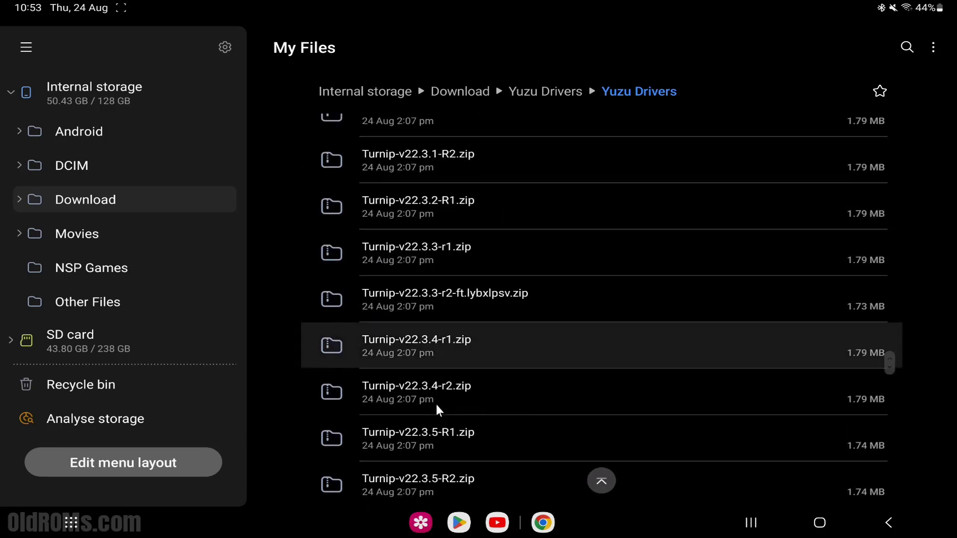
{"action": "scroll", "scroll_direction": "down", "scroll_amount": 3}
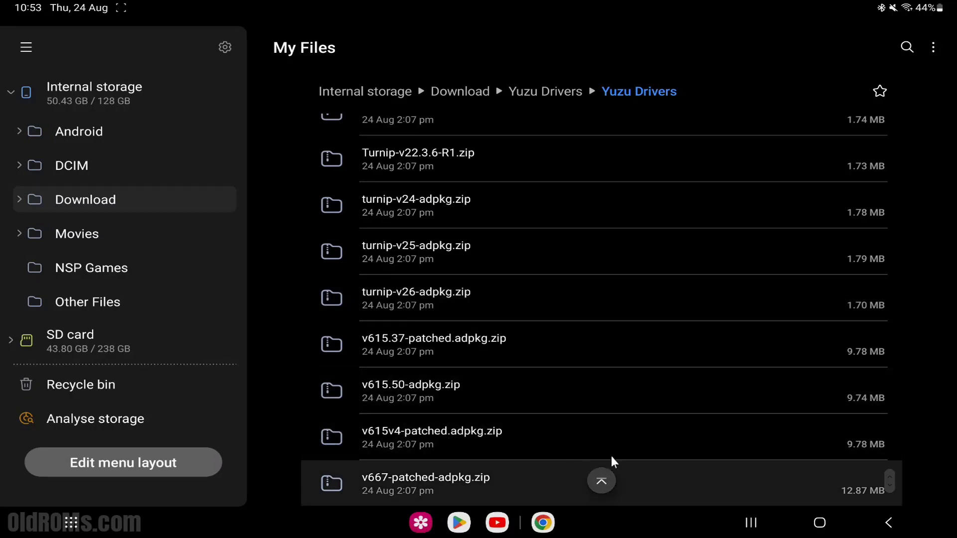
{"action": "left_click", "coordinate": [819, 522]}
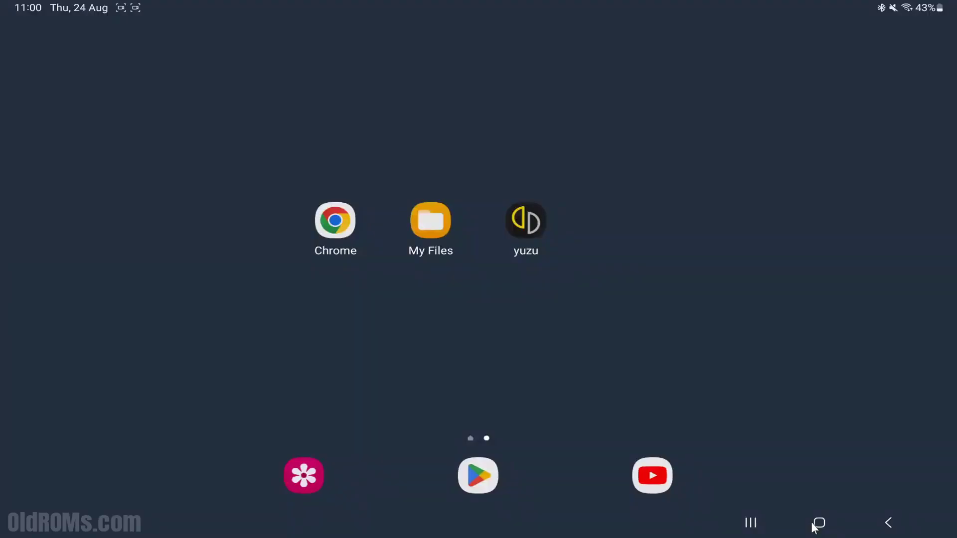
Launch yuzu and start Install GPU driver from its settings, opening the driver file picker
{"action": "left_click", "coordinate": [525, 219]}
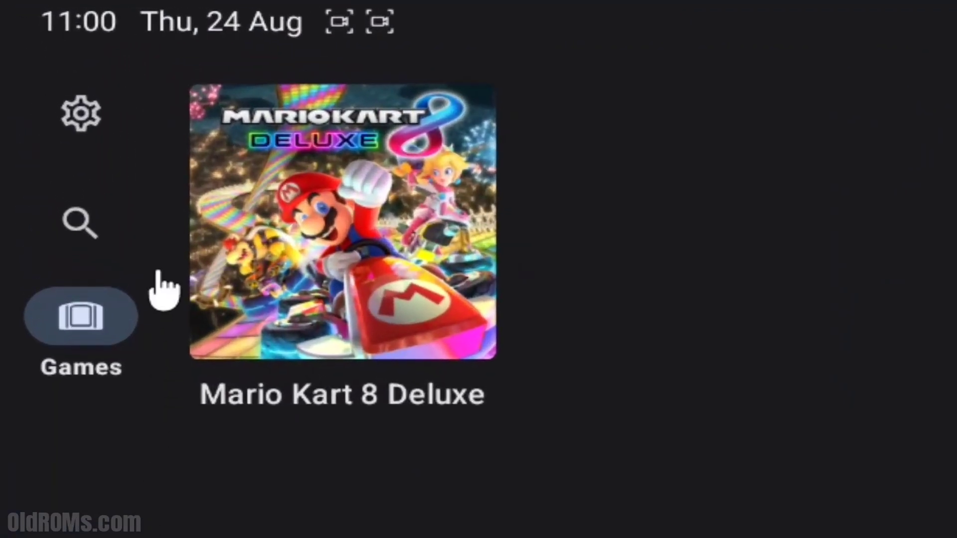
{"action": "mouse_move", "coordinate": [81, 114]}
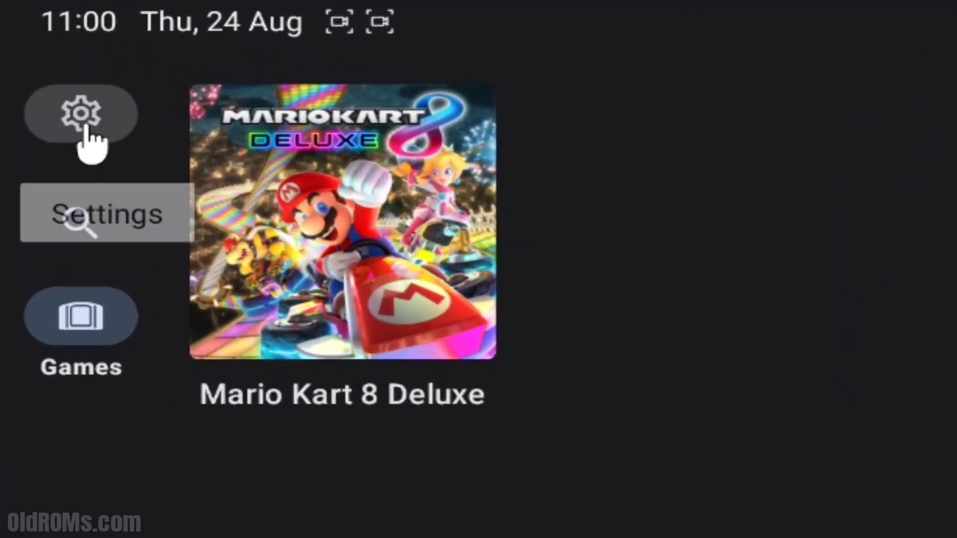
{"action": "left_click", "coordinate": [80, 112]}
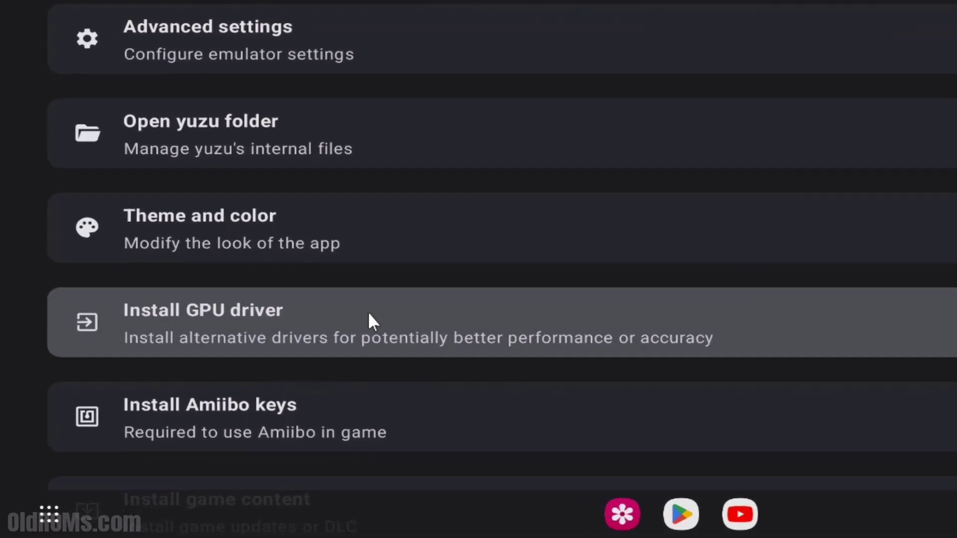
{"action": "left_click", "coordinate": [204, 309]}
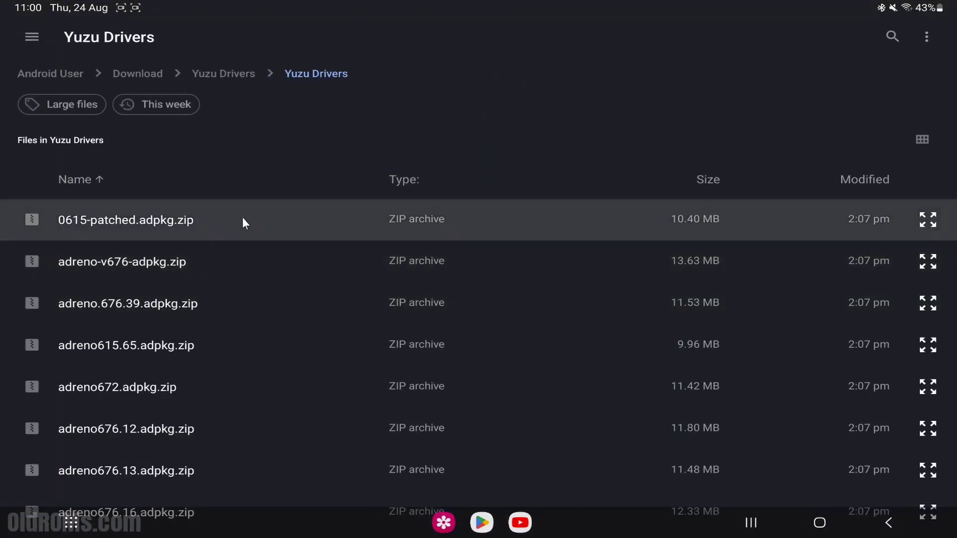
Select adreno676.32.adpkg.zip as the GPU driver, which yields a video core initialization error
{"action": "scroll", "scroll_direction": "down", "scroll_amount": 3}
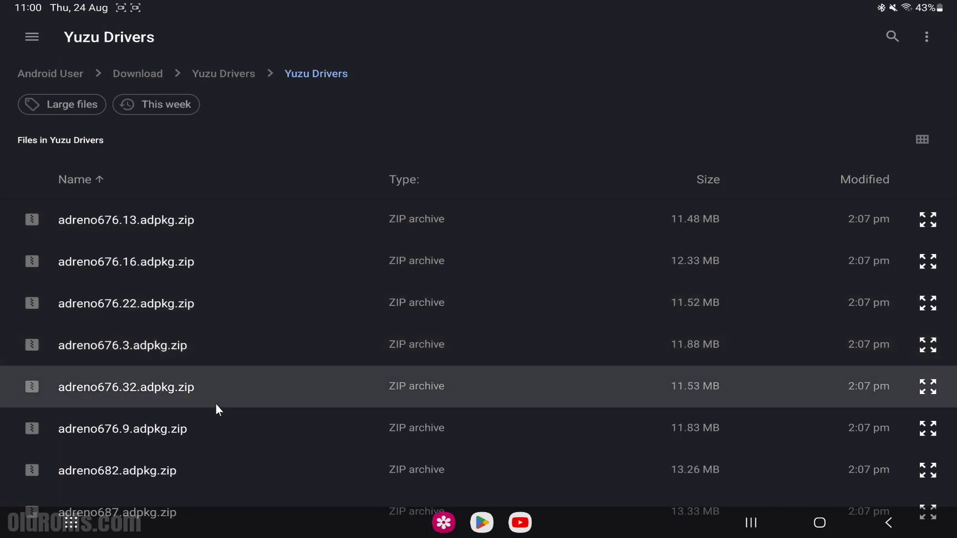
{"action": "scroll", "scroll_direction": "down", "scroll_amount": 3}
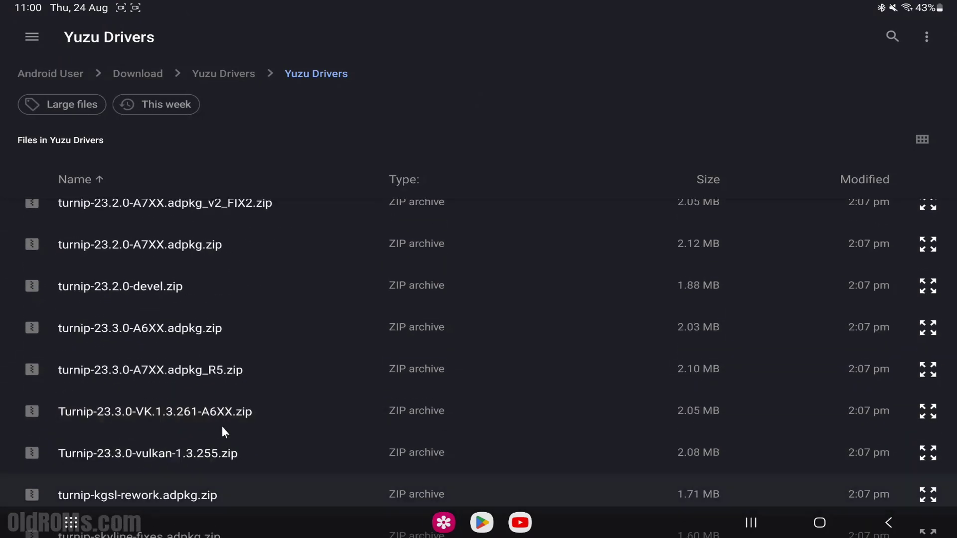
{"action": "scroll", "scroll_direction": "up", "scroll_amount": 3}
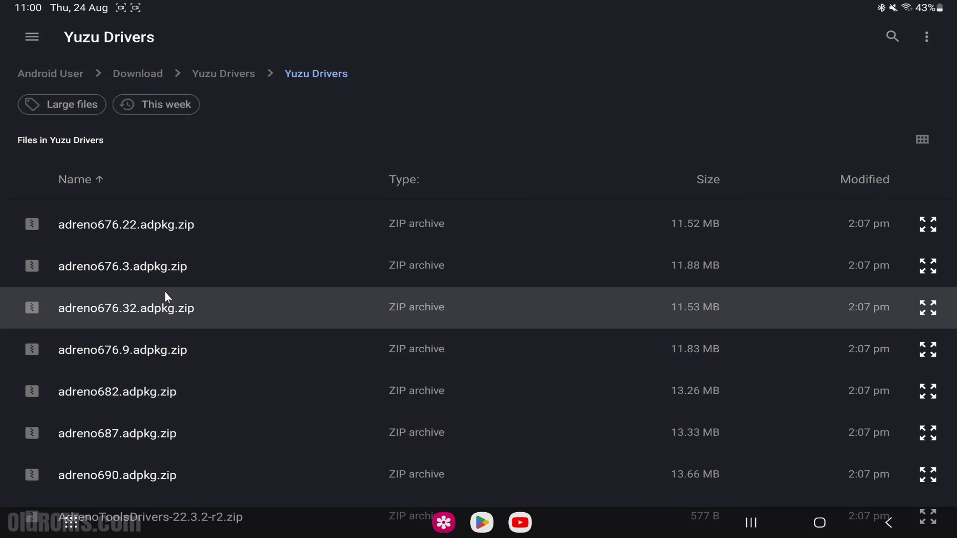
{"action": "mouse_move", "coordinate": [153, 312]}
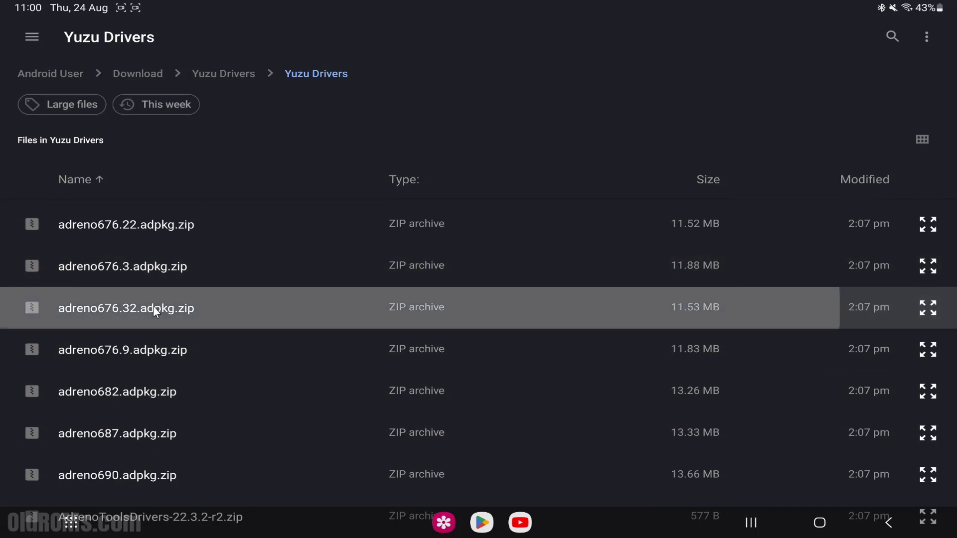
{"action": "left_click", "coordinate": [126, 308]}
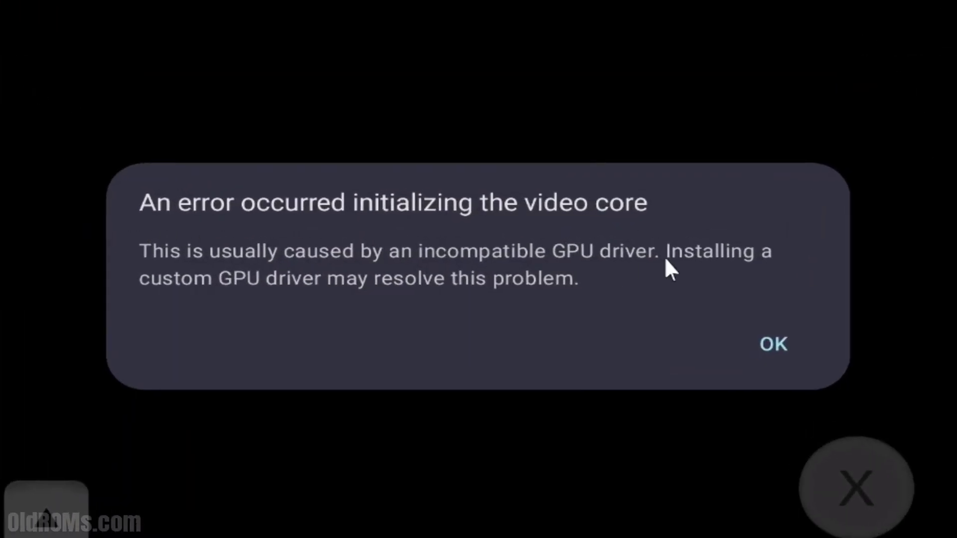
Dismiss the error, install the Mesa3D Turnip driver instead and return to the Games list
{"action": "left_click", "coordinate": [773, 344]}
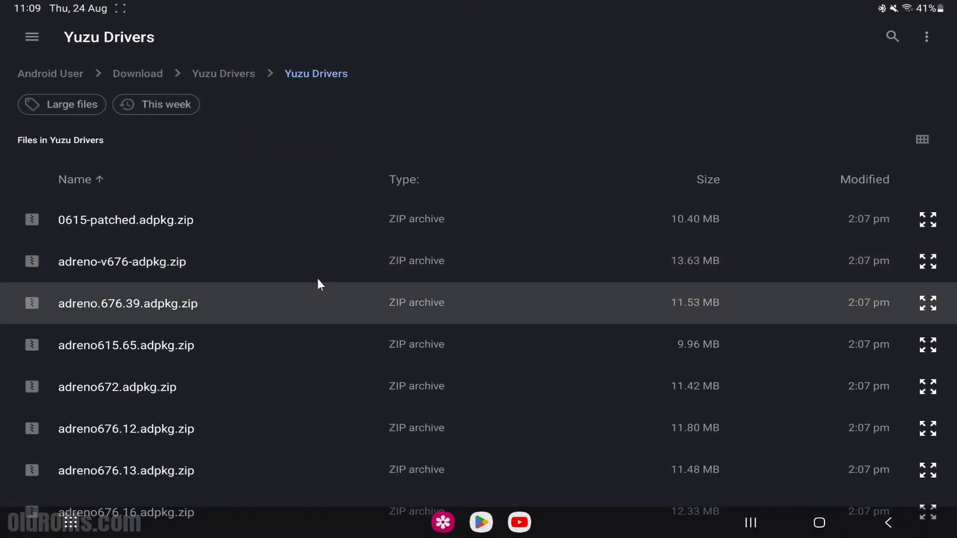
{"action": "scroll", "scroll_direction": "down", "scroll_amount": 3}
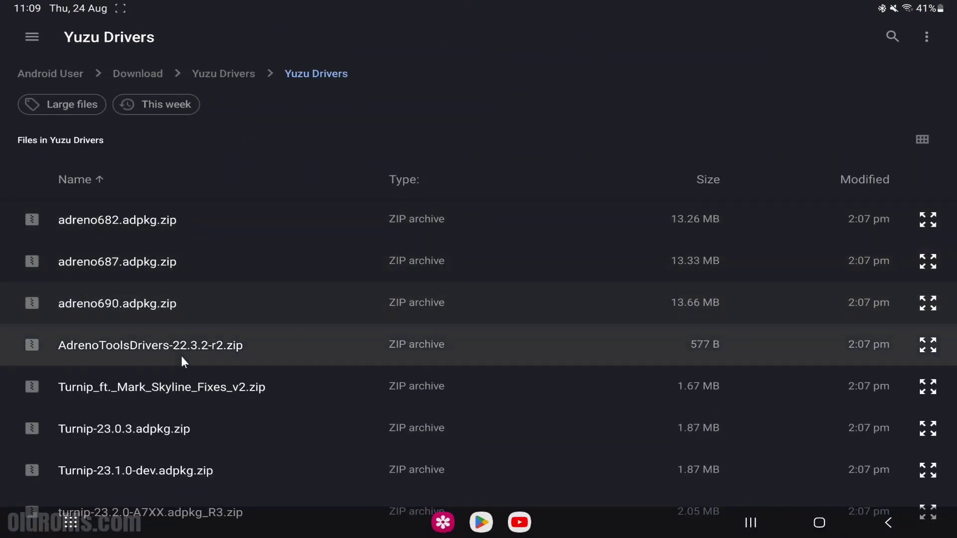
{"action": "scroll", "scroll_direction": "down", "scroll_amount": 3}
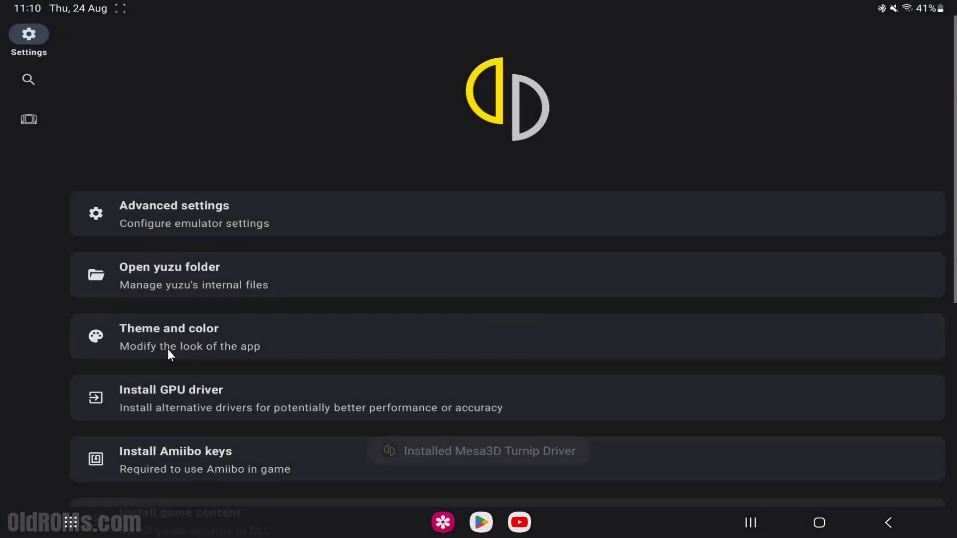
{"action": "left_click", "coordinate": [29, 113]}
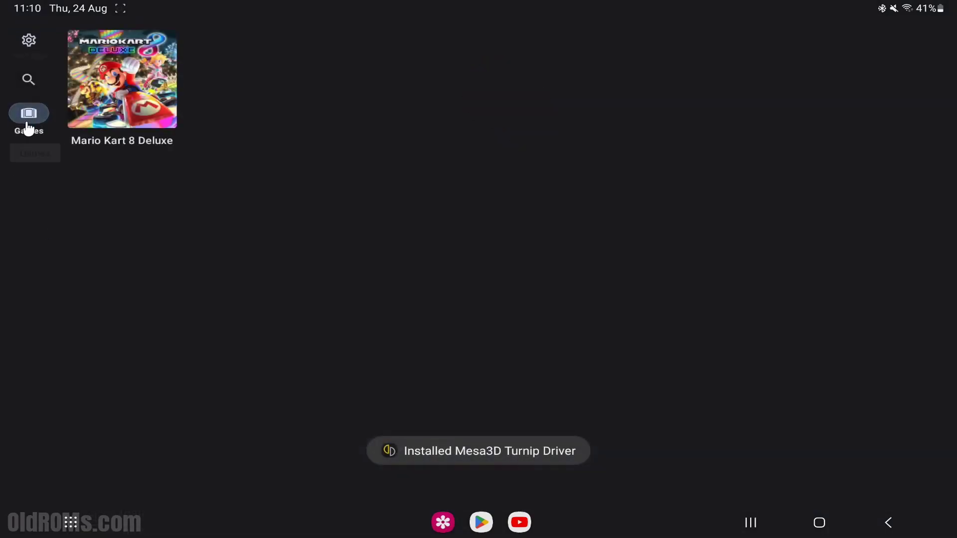